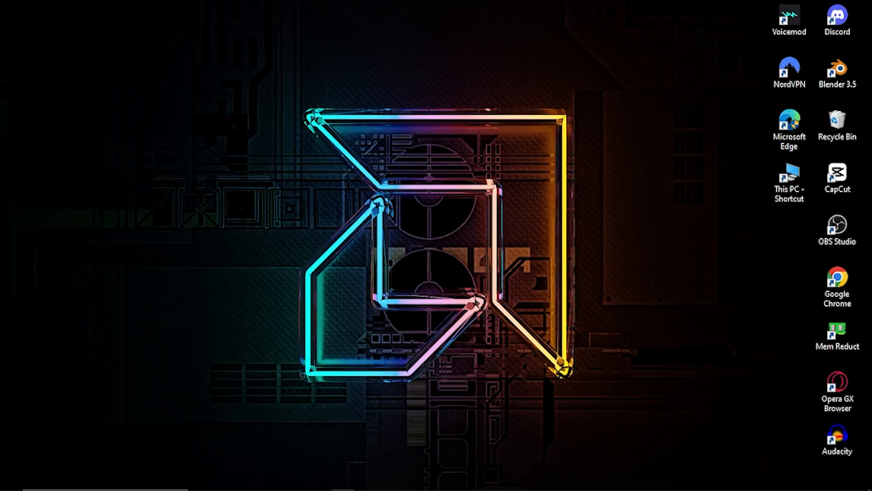
pyautogui.moveTo(330, 251)
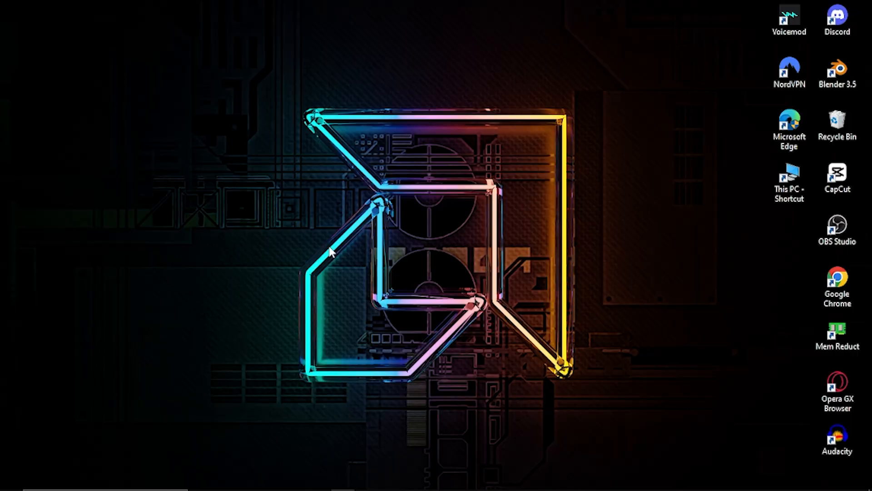
pyautogui.moveTo(224, 481)
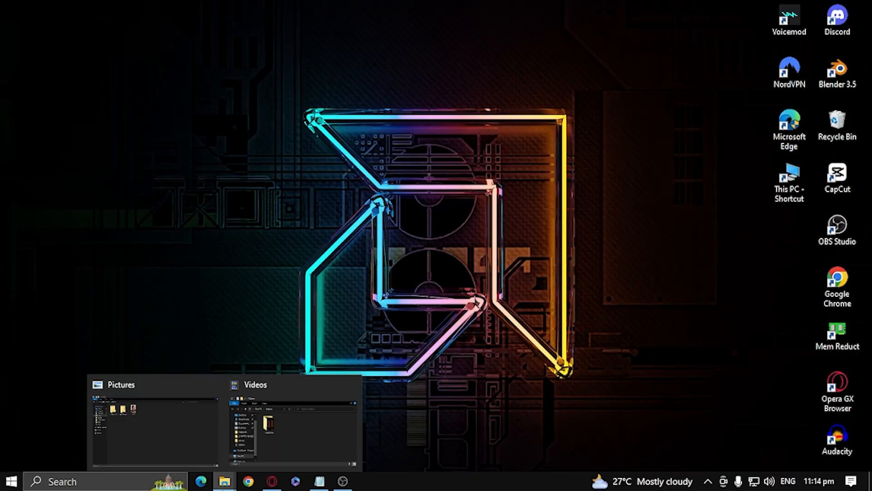
# Bring the File Explorer window showing Pictures, with Camera Roll, Saved Pictures and the image, to the front.
pyautogui.click(154, 417)
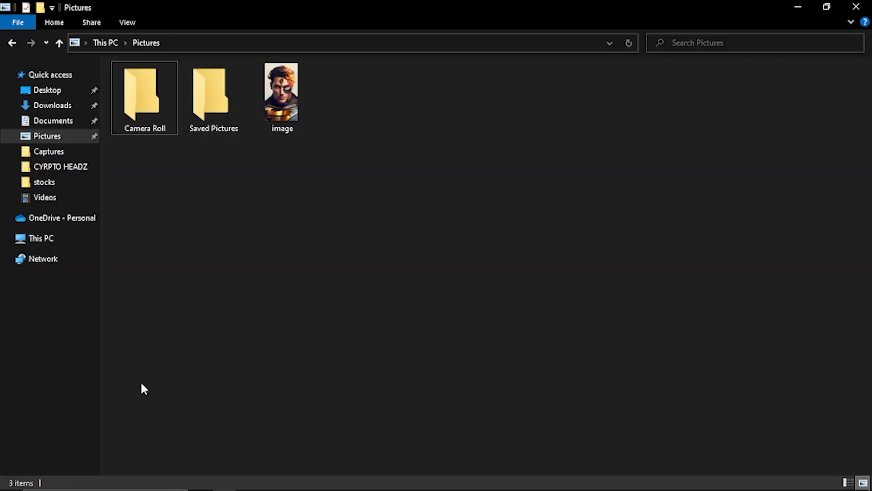
pyautogui.moveTo(169, 376)
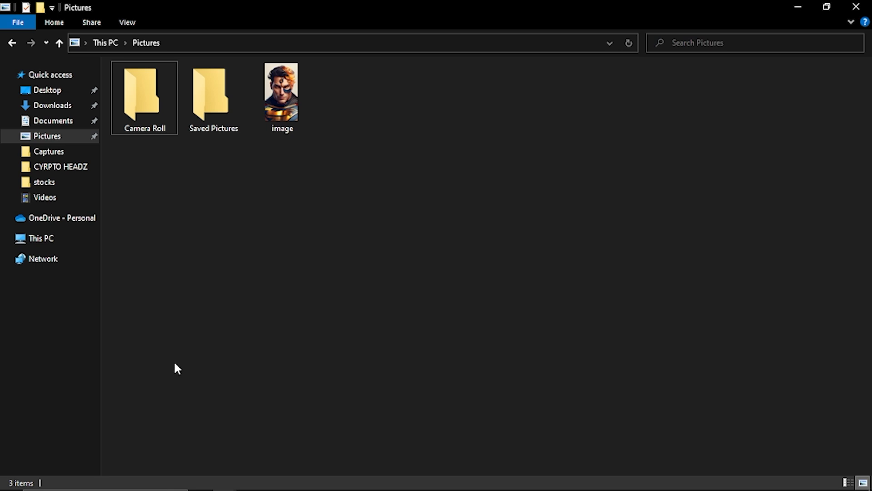
pyautogui.moveTo(180, 354)
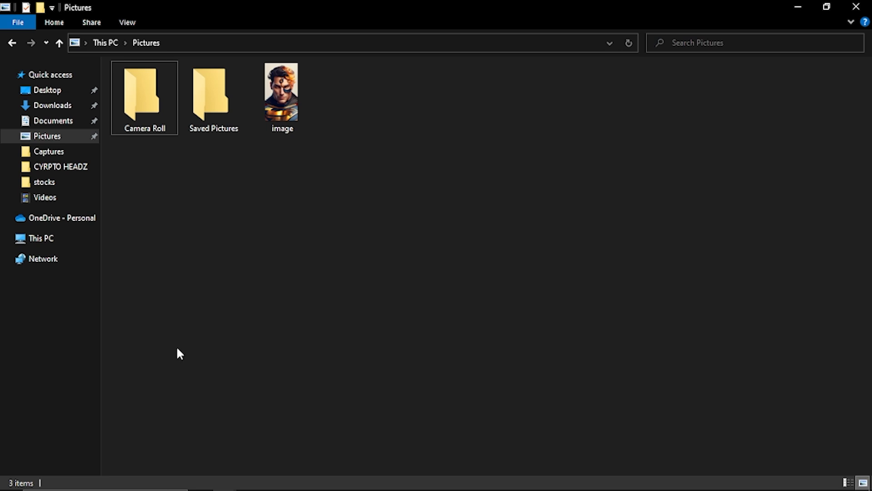
pyautogui.moveTo(234, 271)
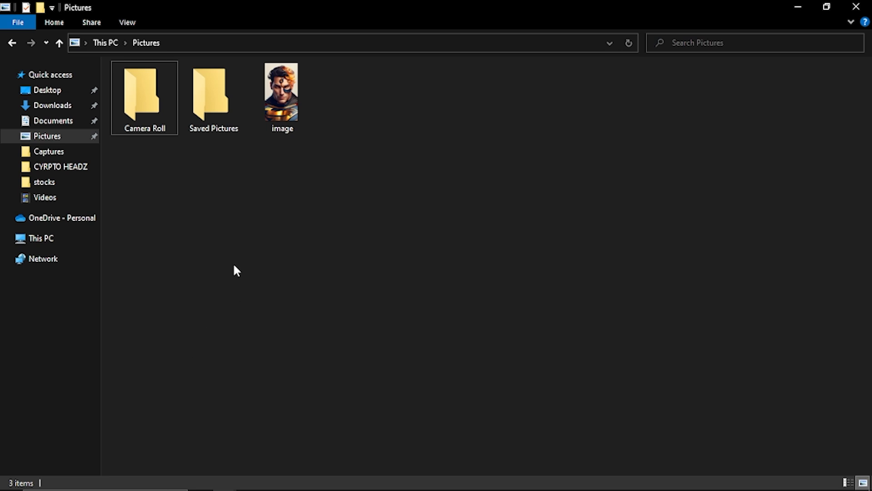
pyautogui.moveTo(215, 271)
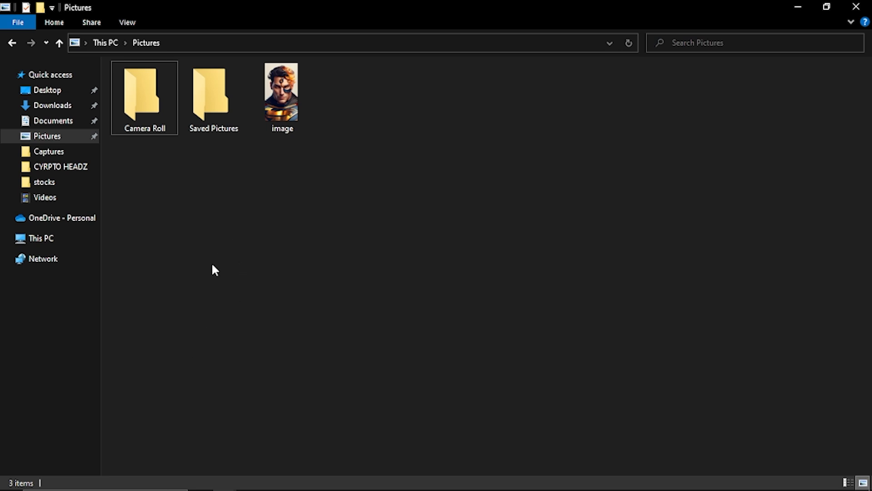
pyautogui.moveTo(282, 89)
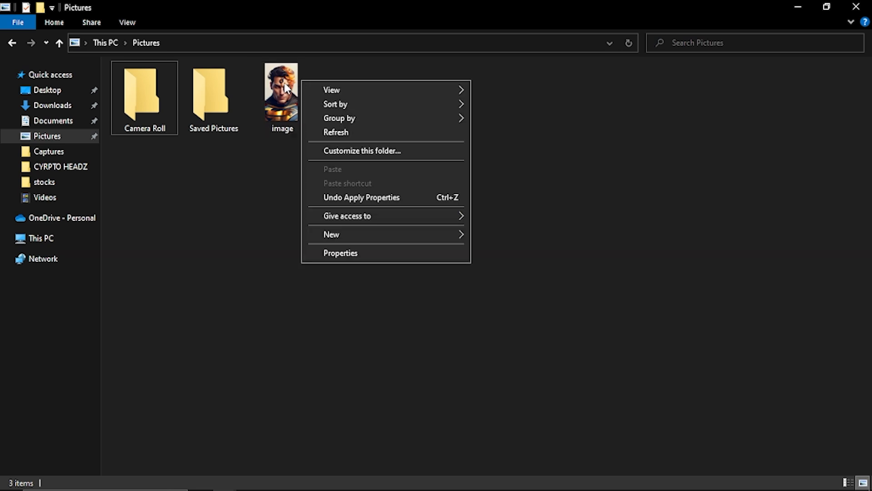
# Turn on 'Encrypt contents to secure data' in the image file's advanced attributes.
pyautogui.rightClick(281, 89)
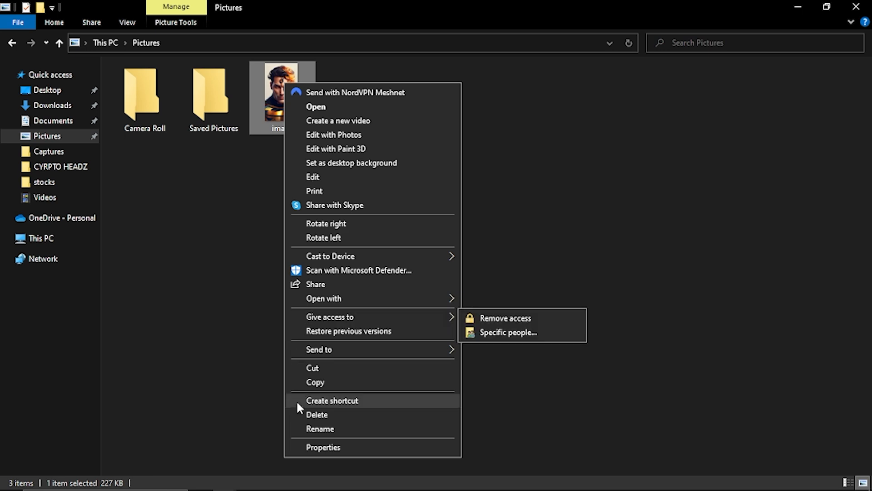
pyautogui.click(323, 446)
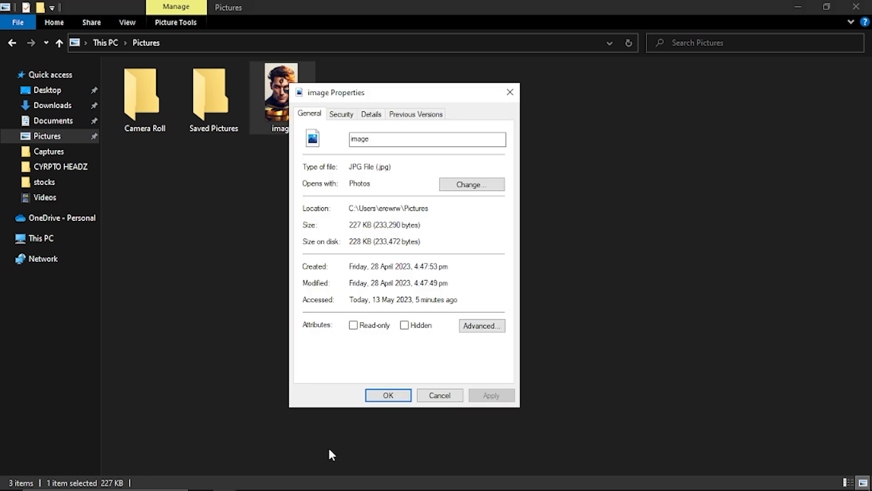
pyautogui.moveTo(482, 325)
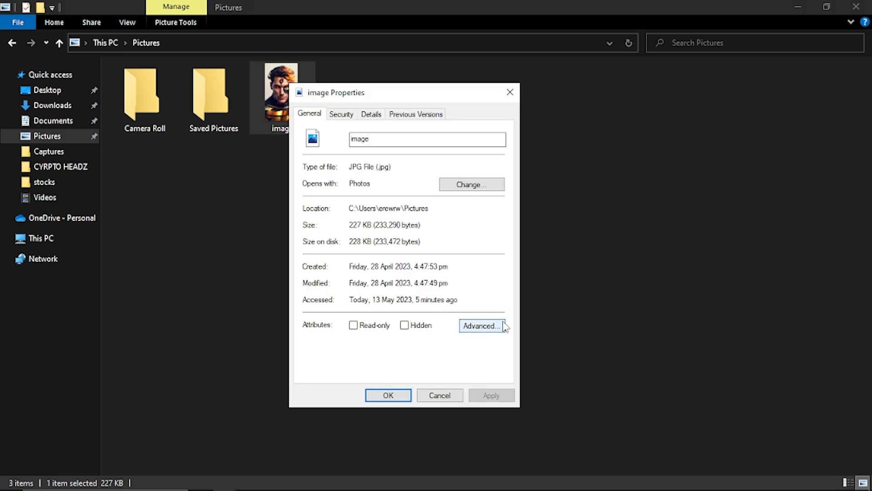
pyautogui.moveTo(315, 117)
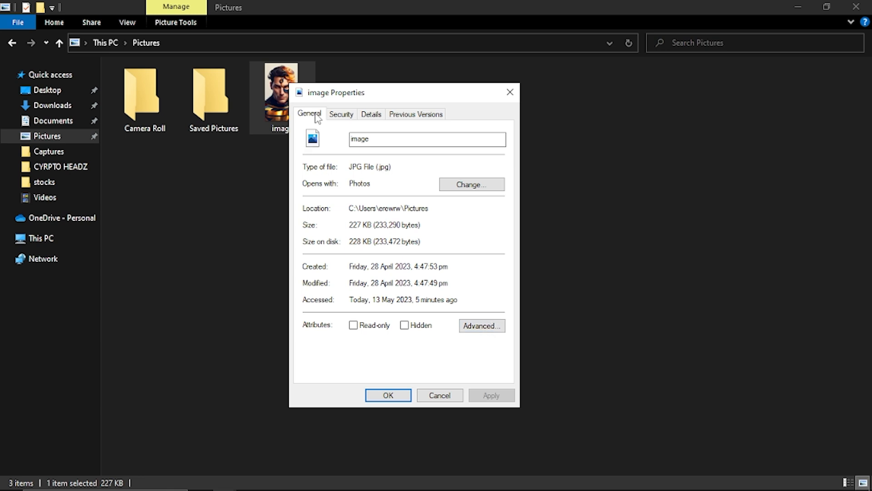
pyautogui.click(481, 326)
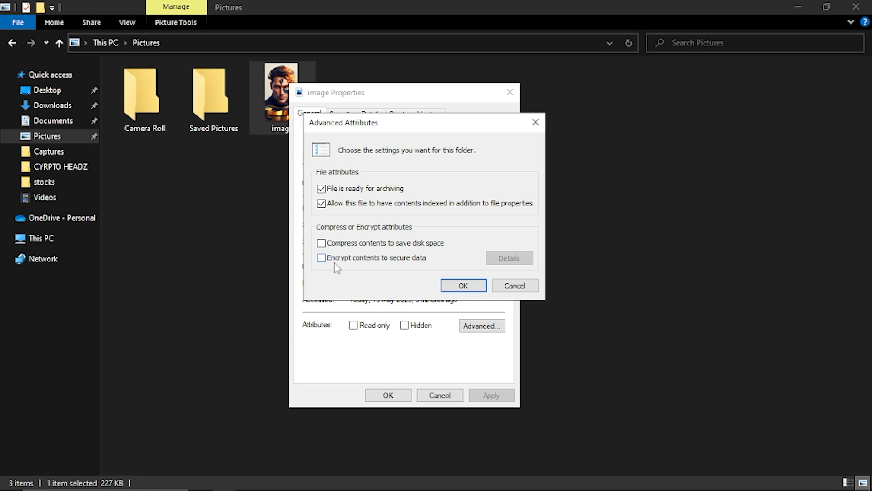
pyautogui.moveTo(342, 263)
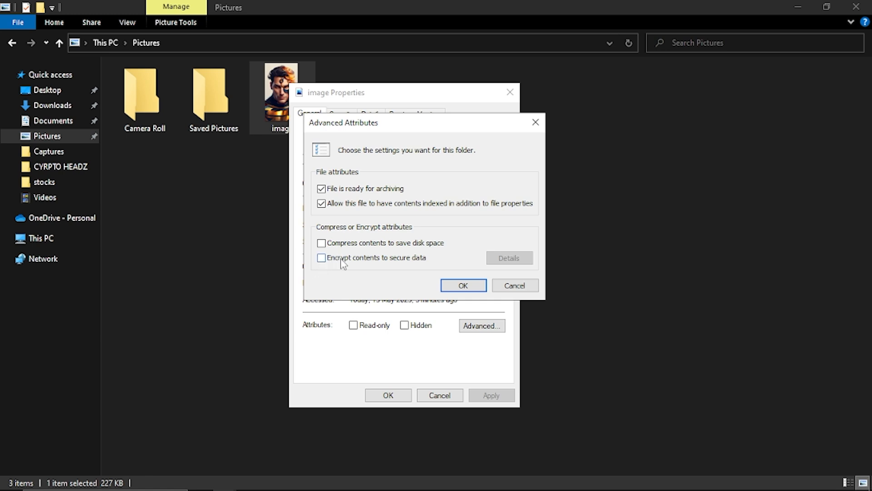
pyautogui.moveTo(324, 266)
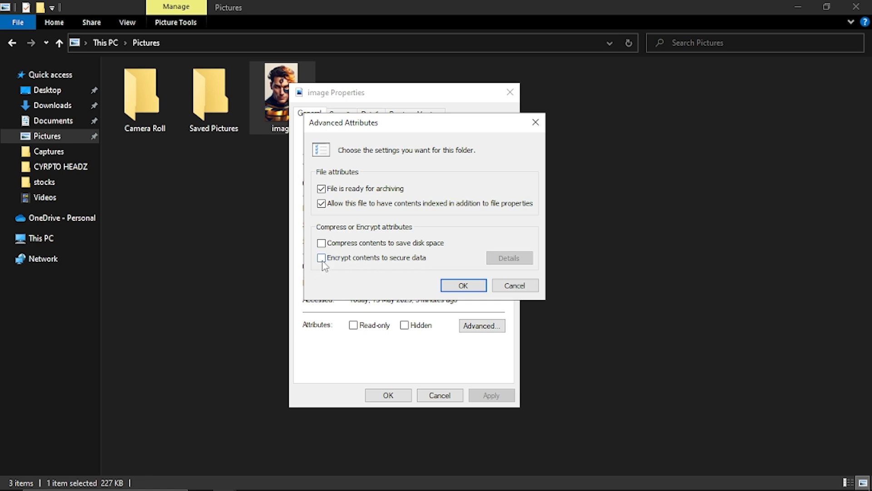
pyautogui.click(322, 258)
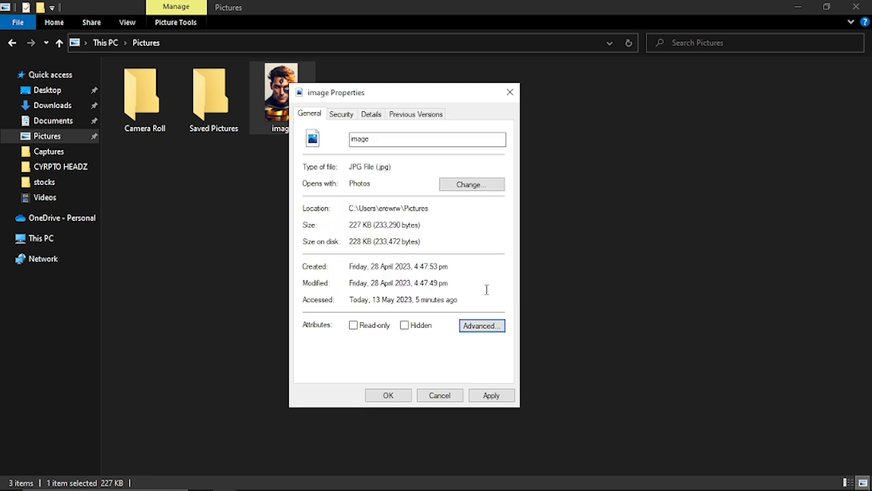
pyautogui.moveTo(491, 395)
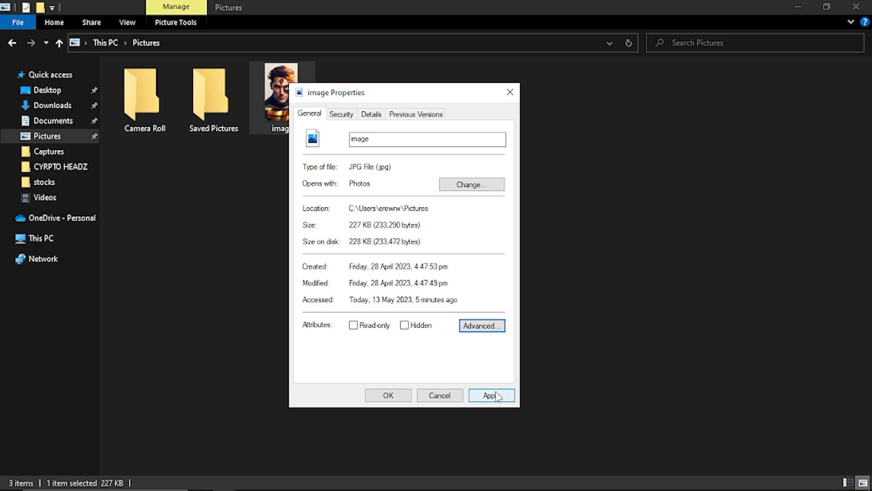
# Apply encryption to the image file only, leaving the Pictures folder unencrypted.
pyautogui.click(490, 395)
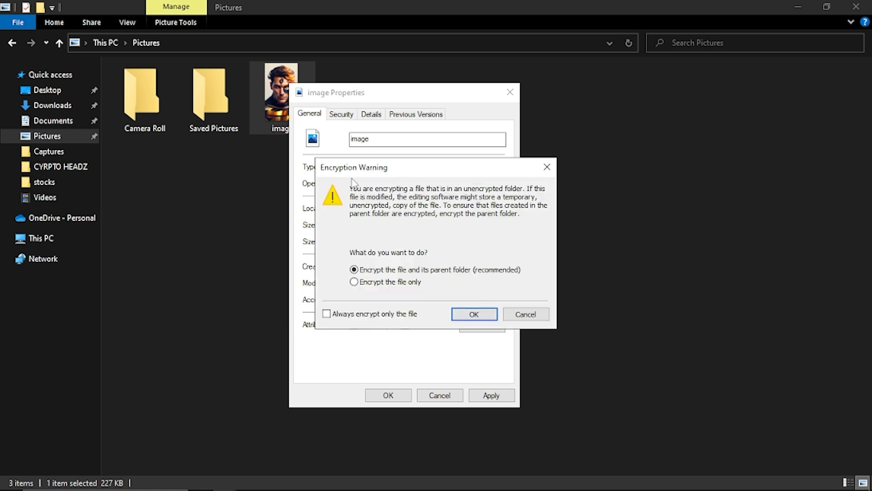
pyautogui.moveTo(377, 186)
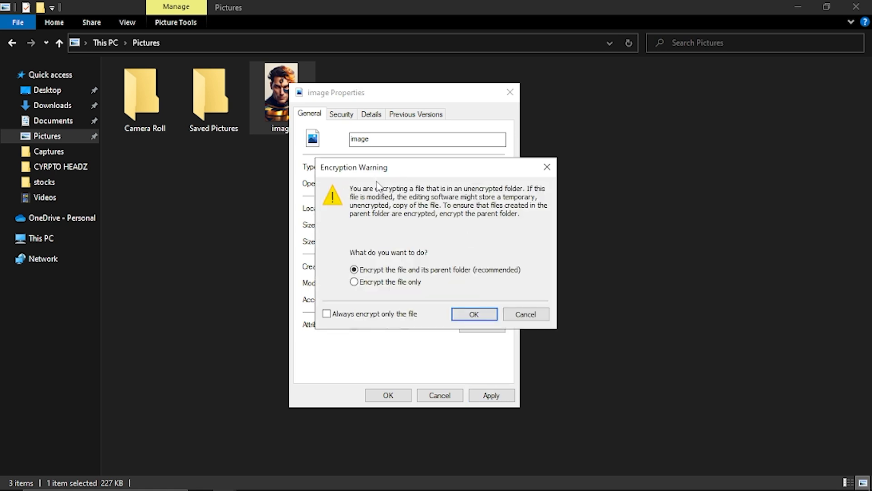
pyautogui.moveTo(393, 201)
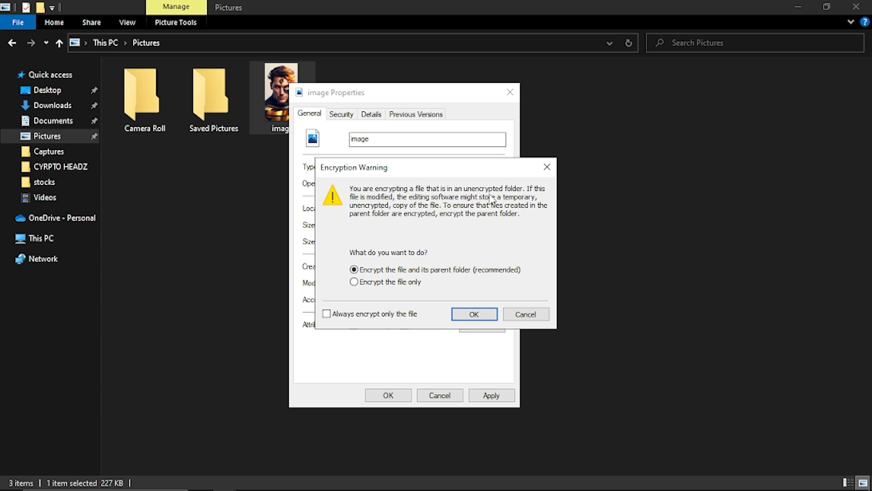
pyautogui.moveTo(515, 196)
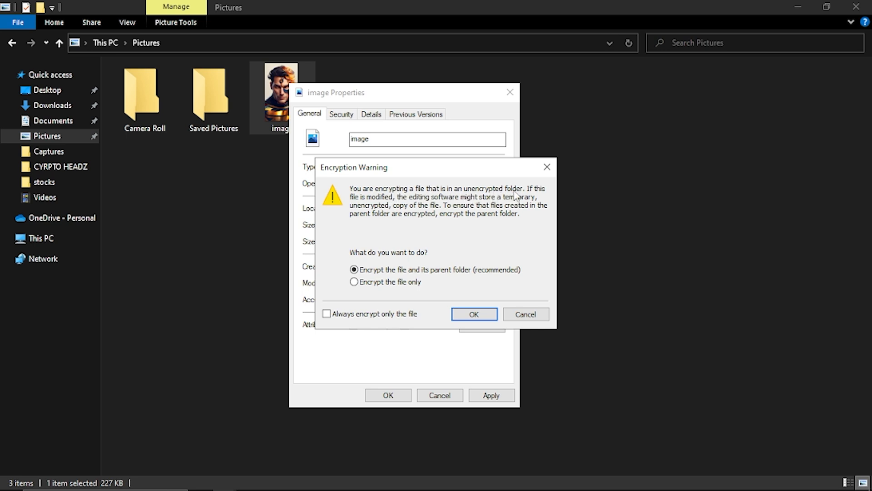
pyautogui.moveTo(414, 214)
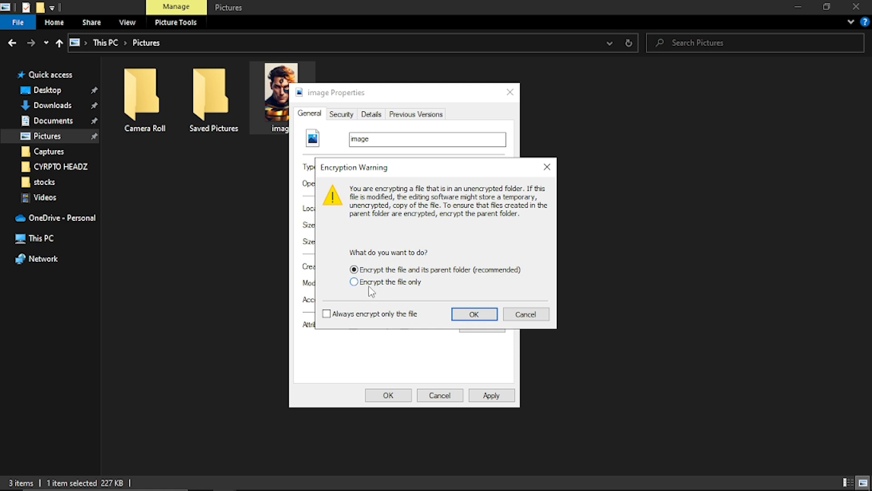
pyautogui.click(354, 281)
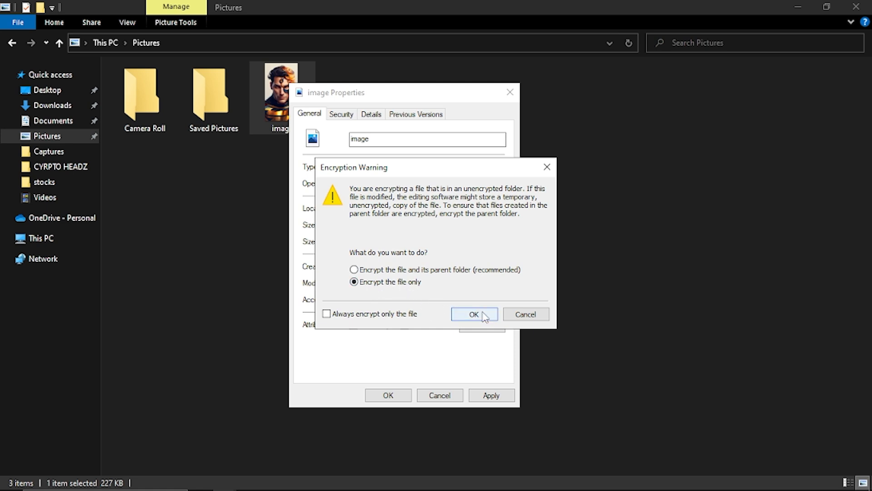
pyautogui.click(473, 314)
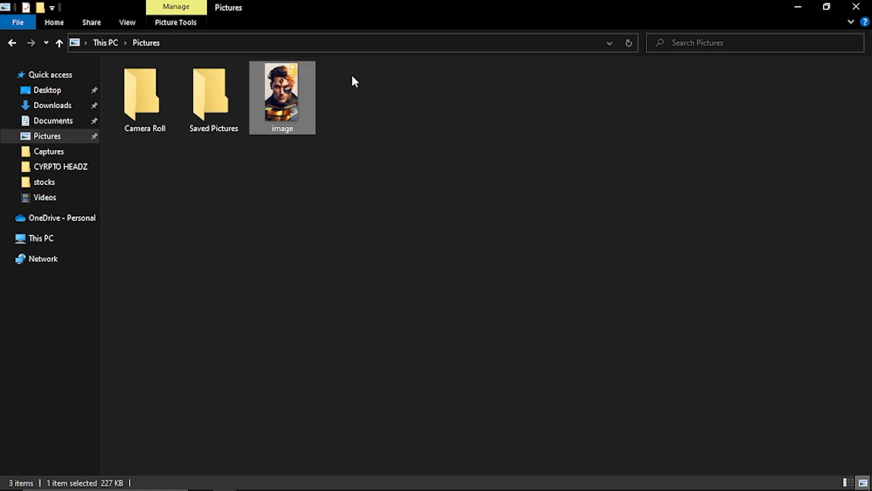
pyautogui.moveTo(287, 83)
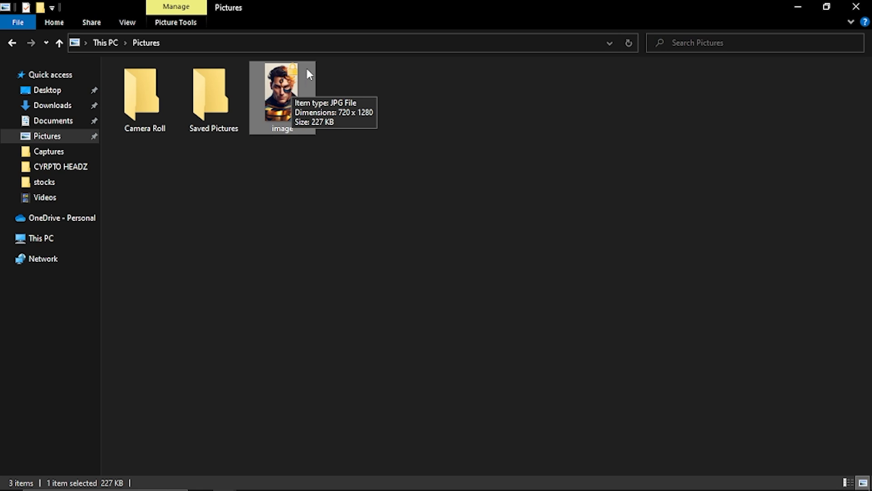
pyautogui.moveTo(228, 100)
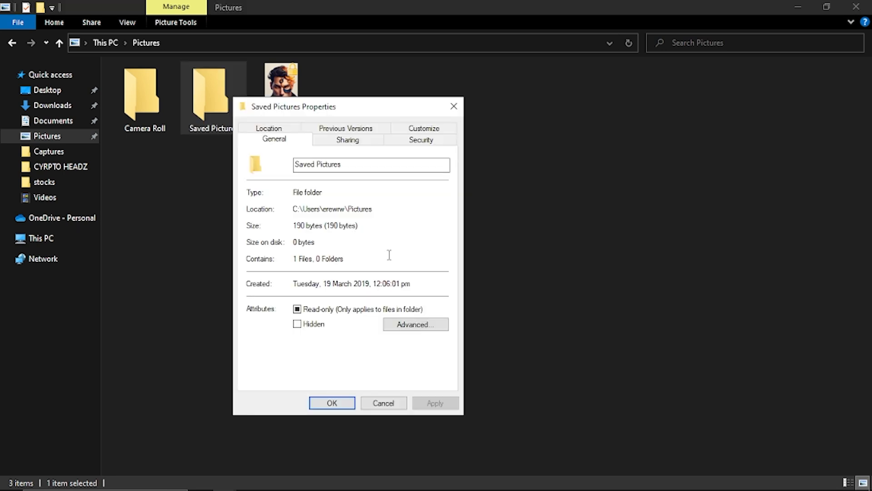
# Turn on 'Encrypt contents to secure data' in Saved Pictures' advanced attributes.
pyautogui.click(415, 324)
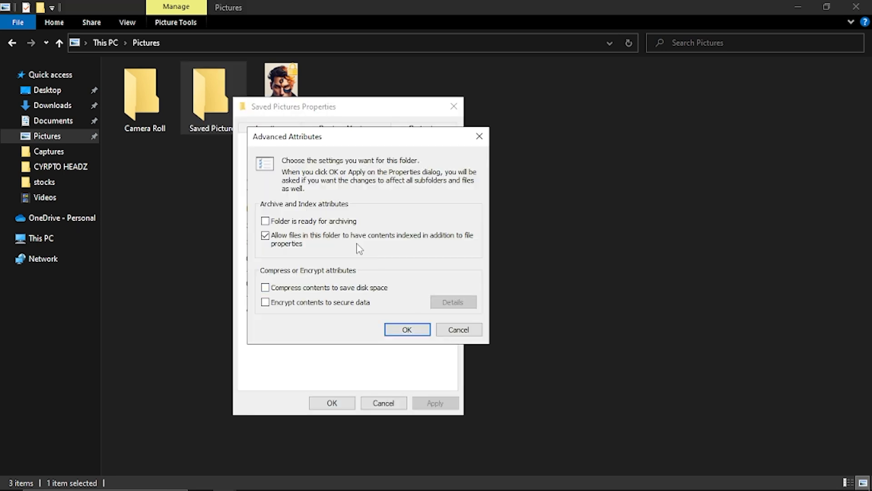
pyautogui.click(266, 302)
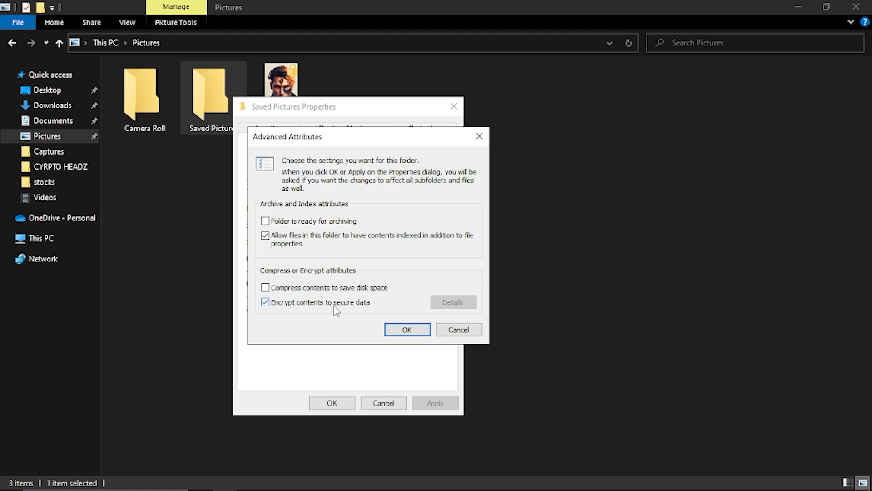
pyautogui.click(407, 329)
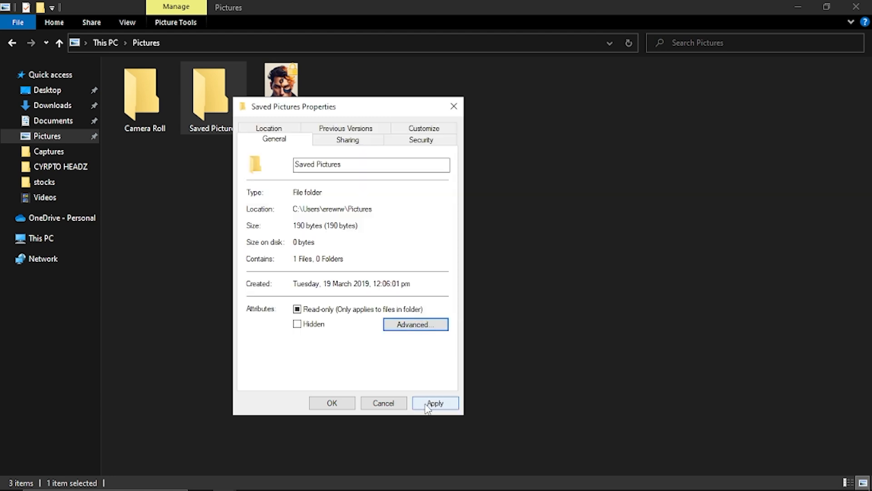
# Apply encryption to Saved Pictures, its subfolders and files, then refresh Pictures.
pyautogui.click(435, 403)
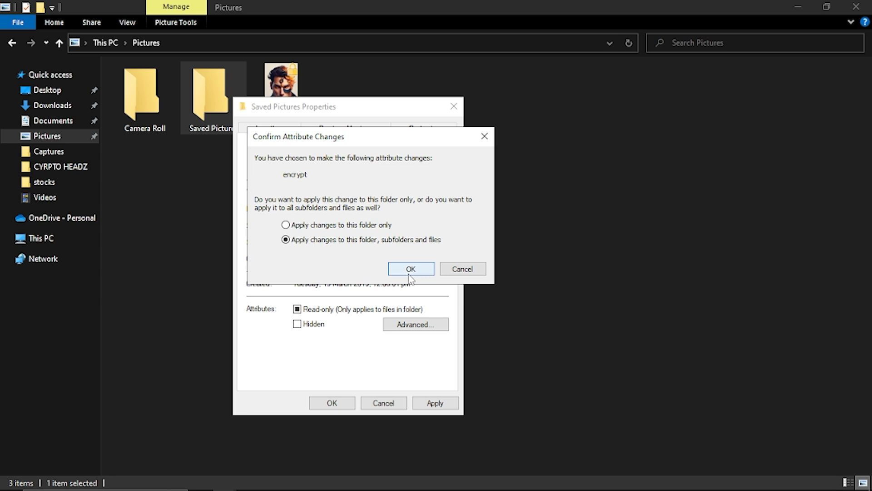
pyautogui.click(410, 269)
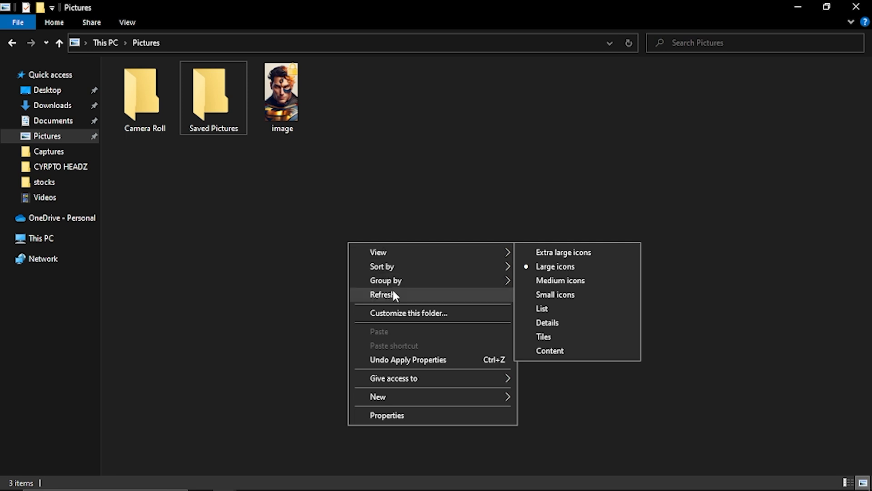
pyautogui.click(382, 295)
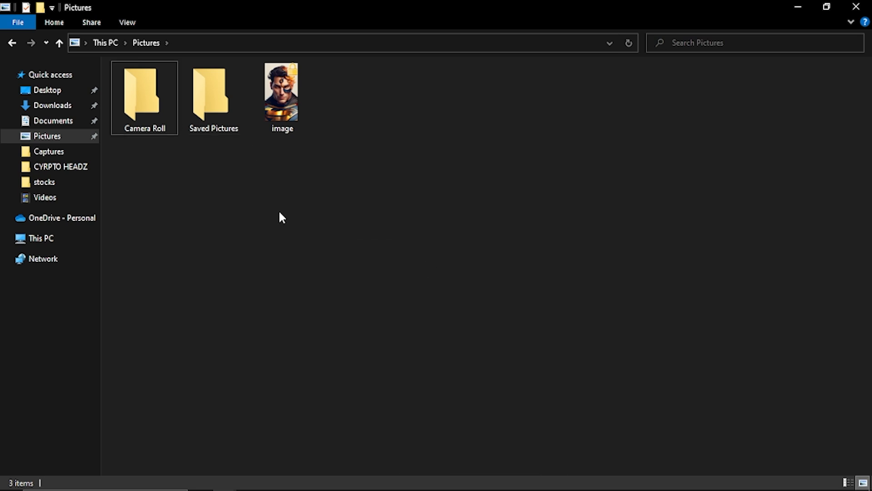
pyautogui.moveTo(276, 205)
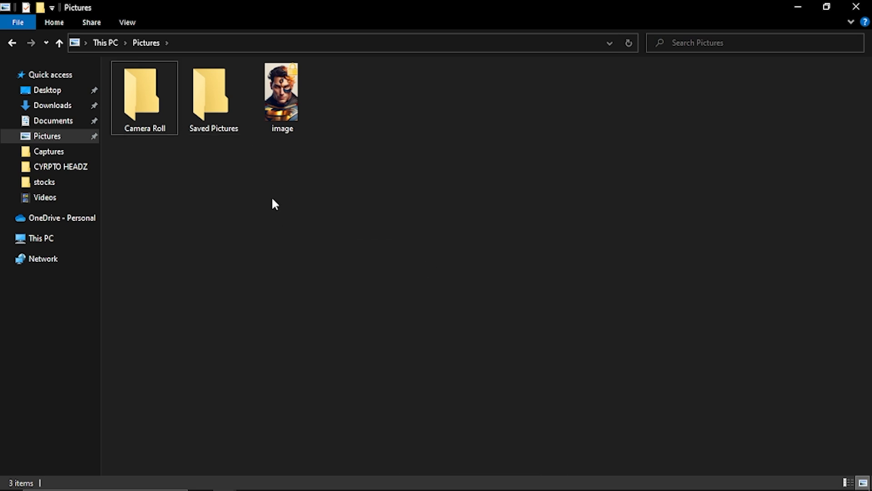